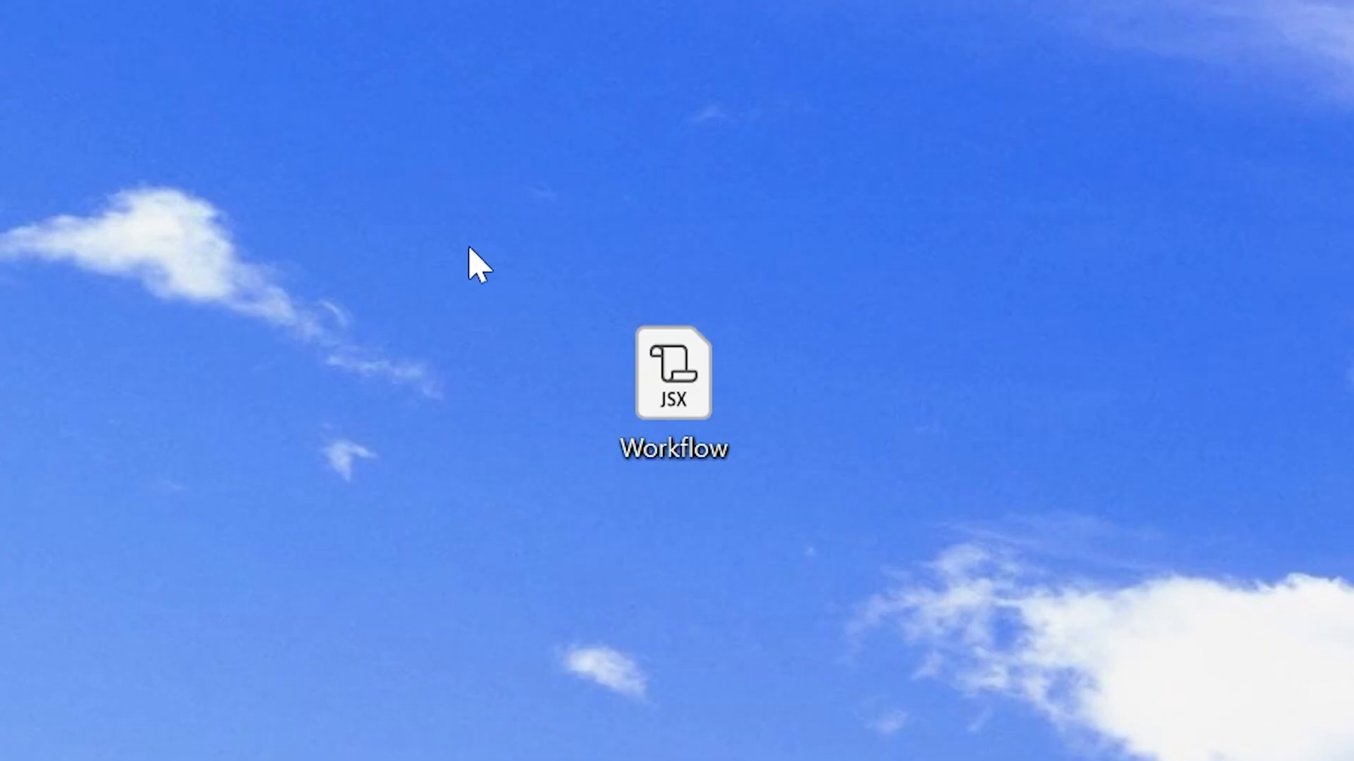
Install Workflow.jsx from the Desktop as a ScriptUI panel in After Effects.
left_click(673, 388)
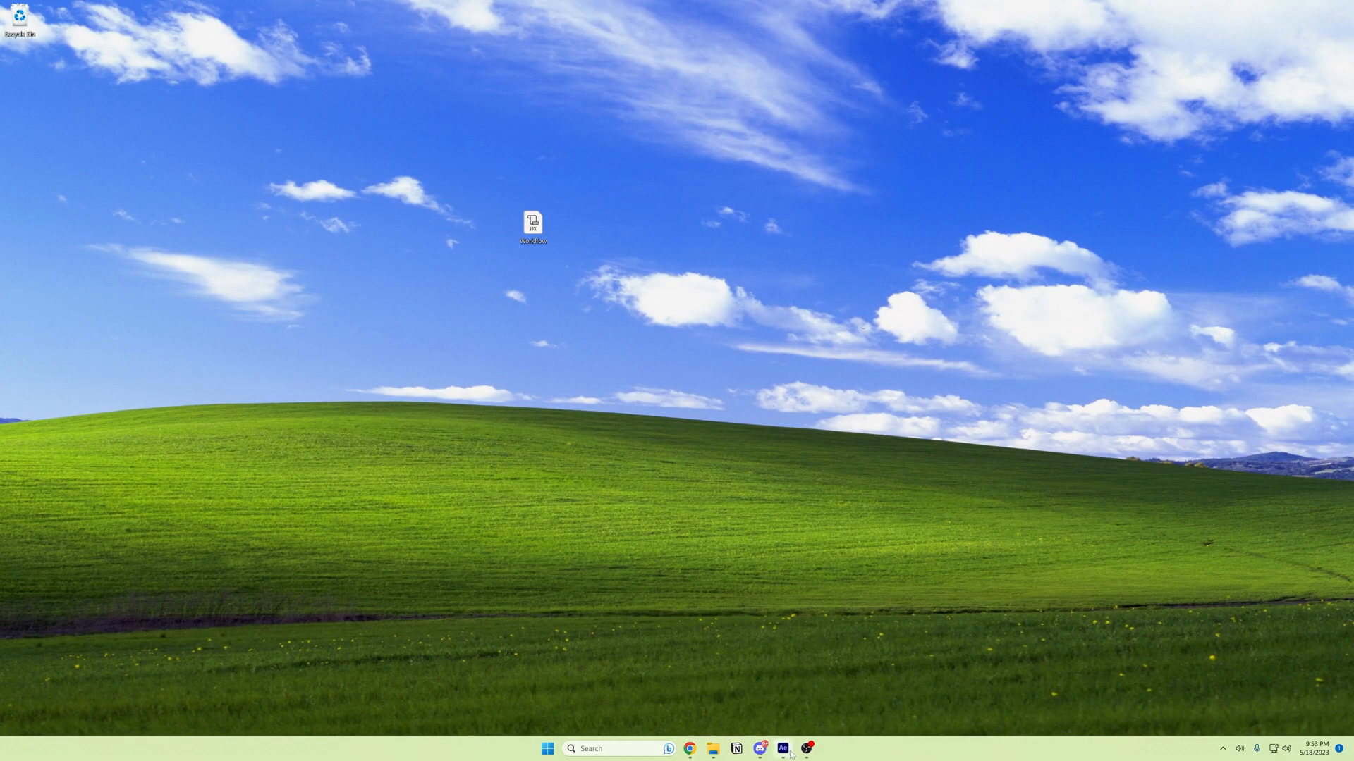
left_click(788, 748)
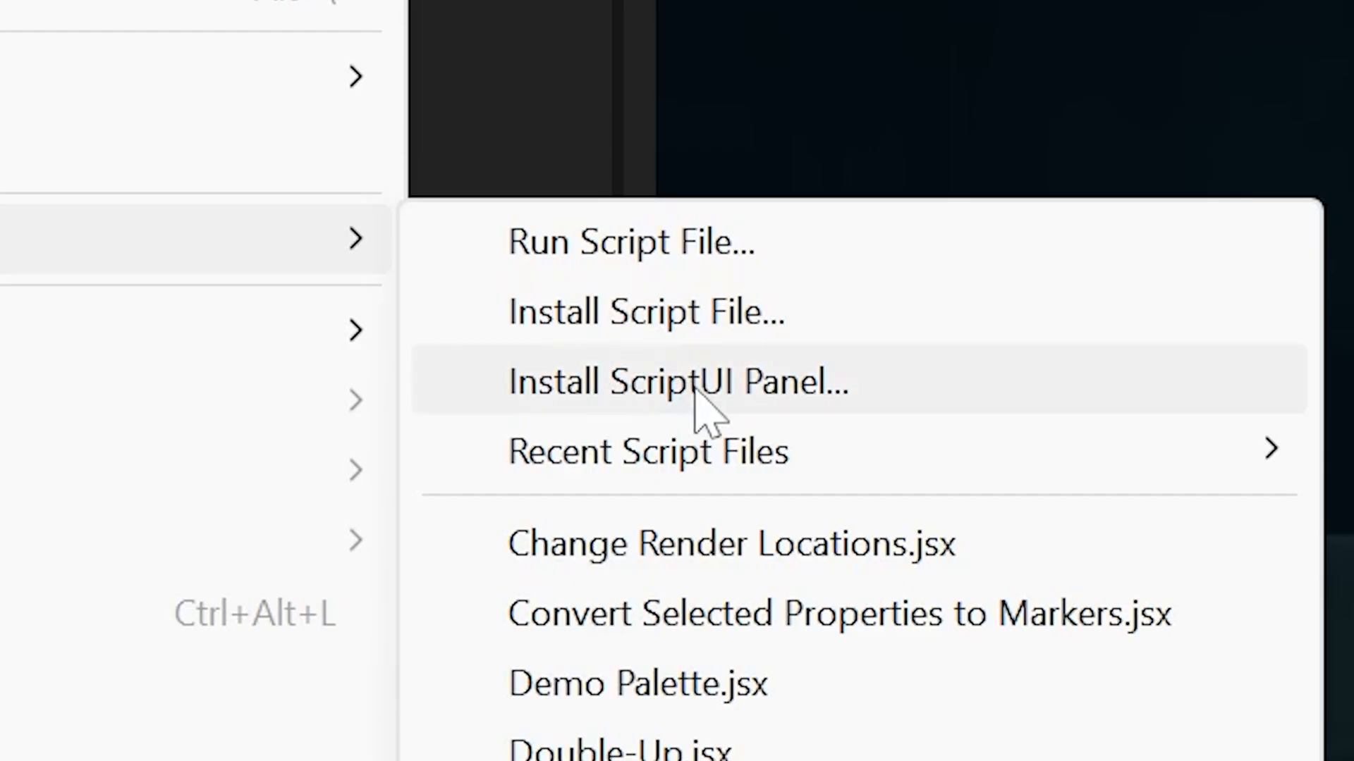
left_click(678, 383)
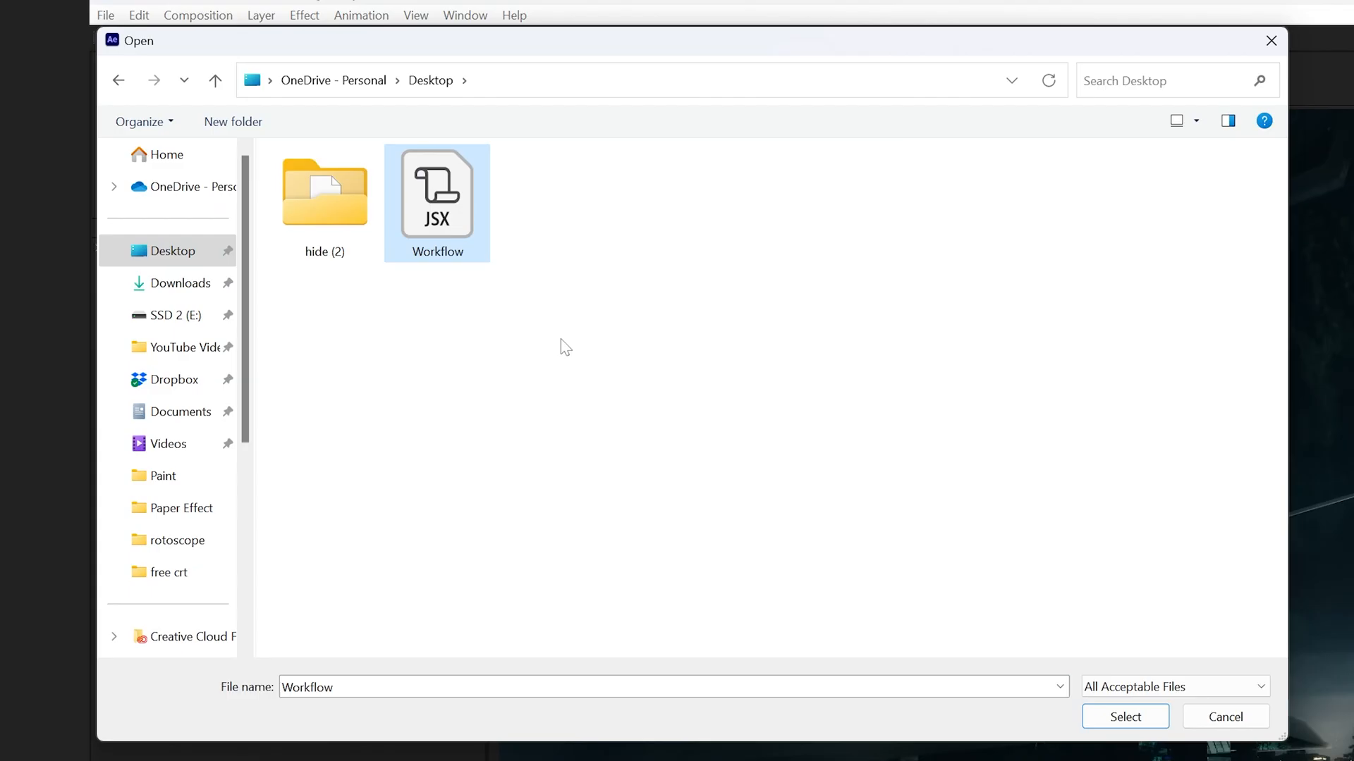
mouse_move(1125, 739)
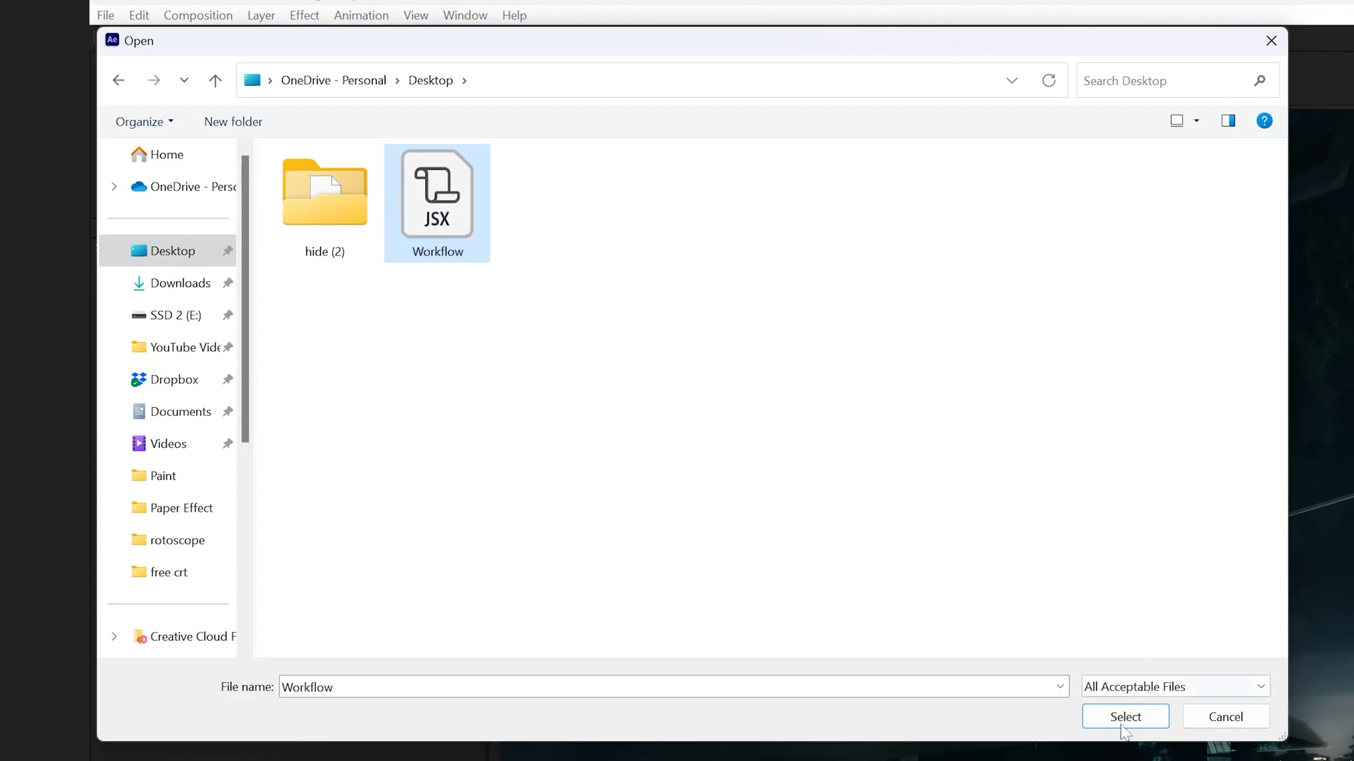
left_click(1125, 717)
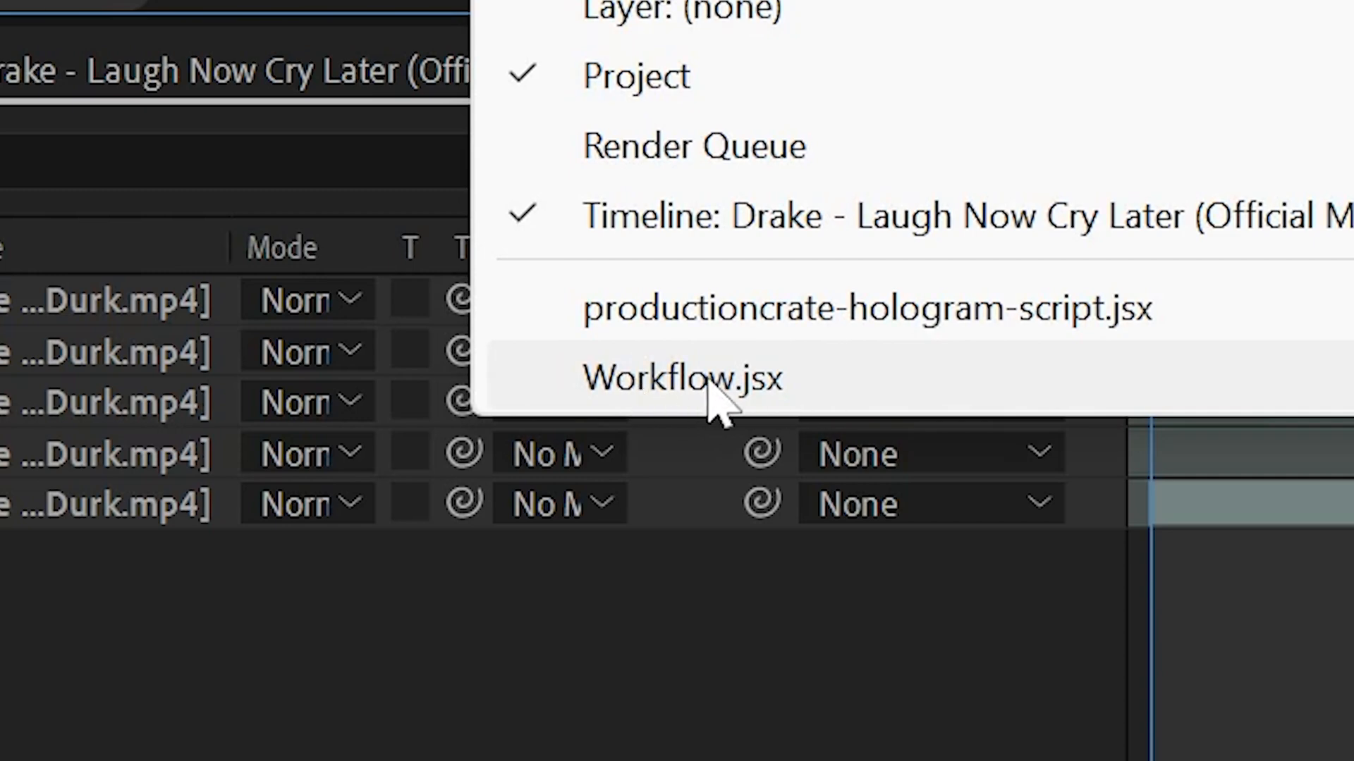
Open Workflow.jsx from the Window menu to dock its panel.
left_click(683, 379)
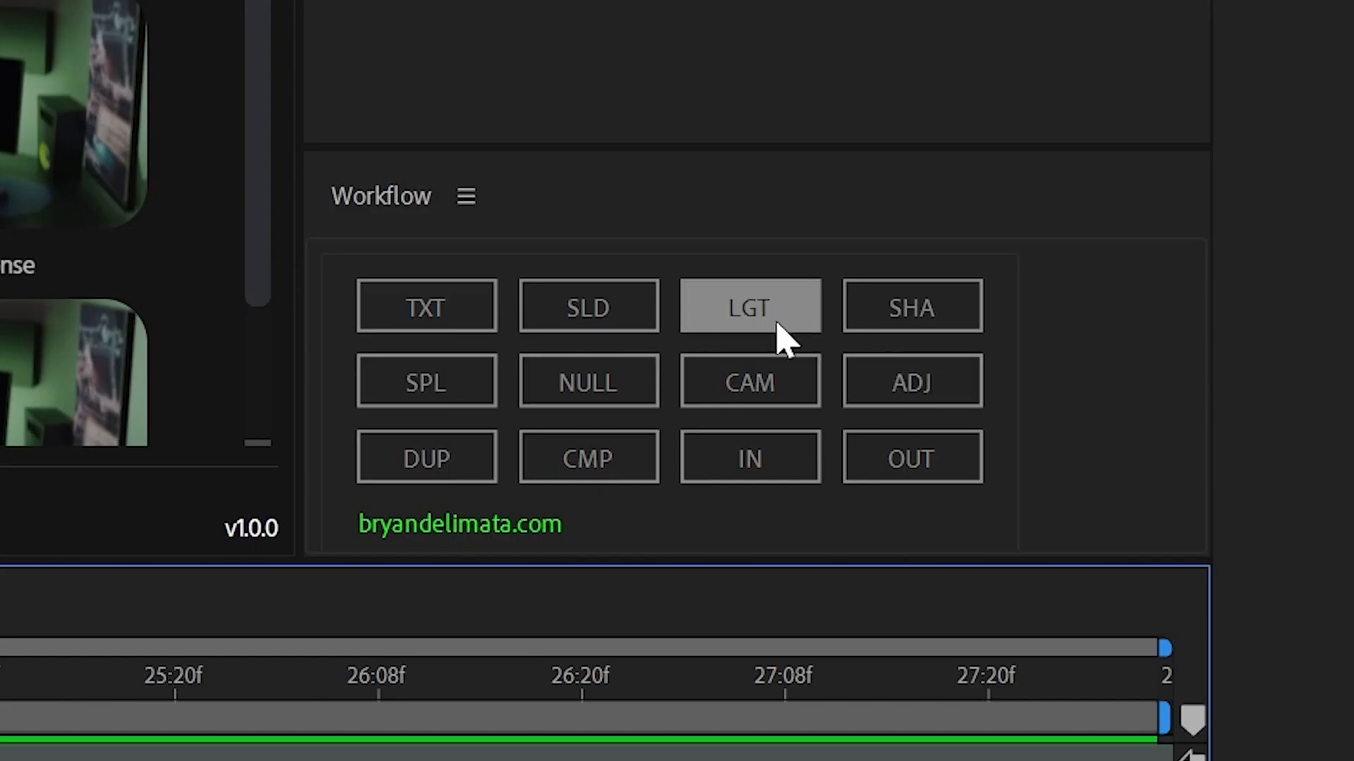
mouse_move(598, 334)
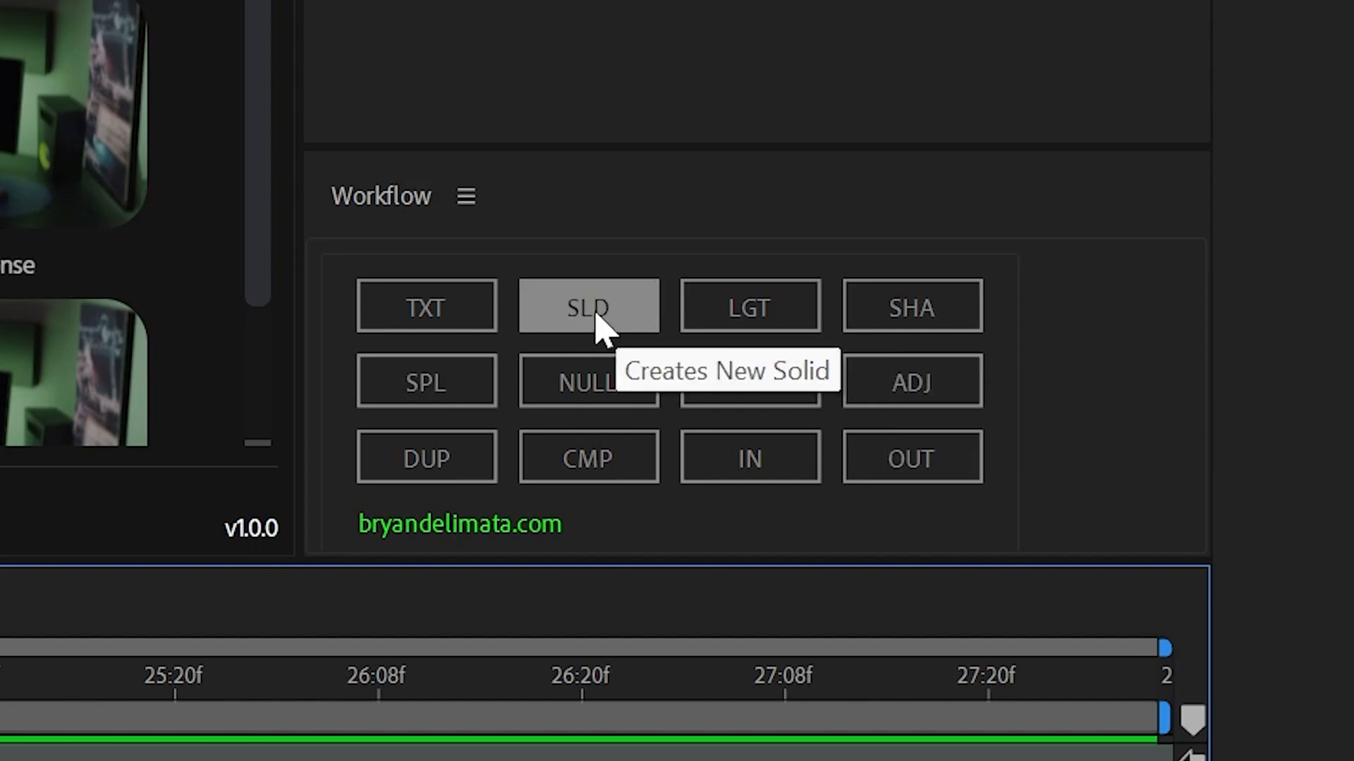
Add a new solid layer with the Workflow panel's SLD button.
left_click(588, 307)
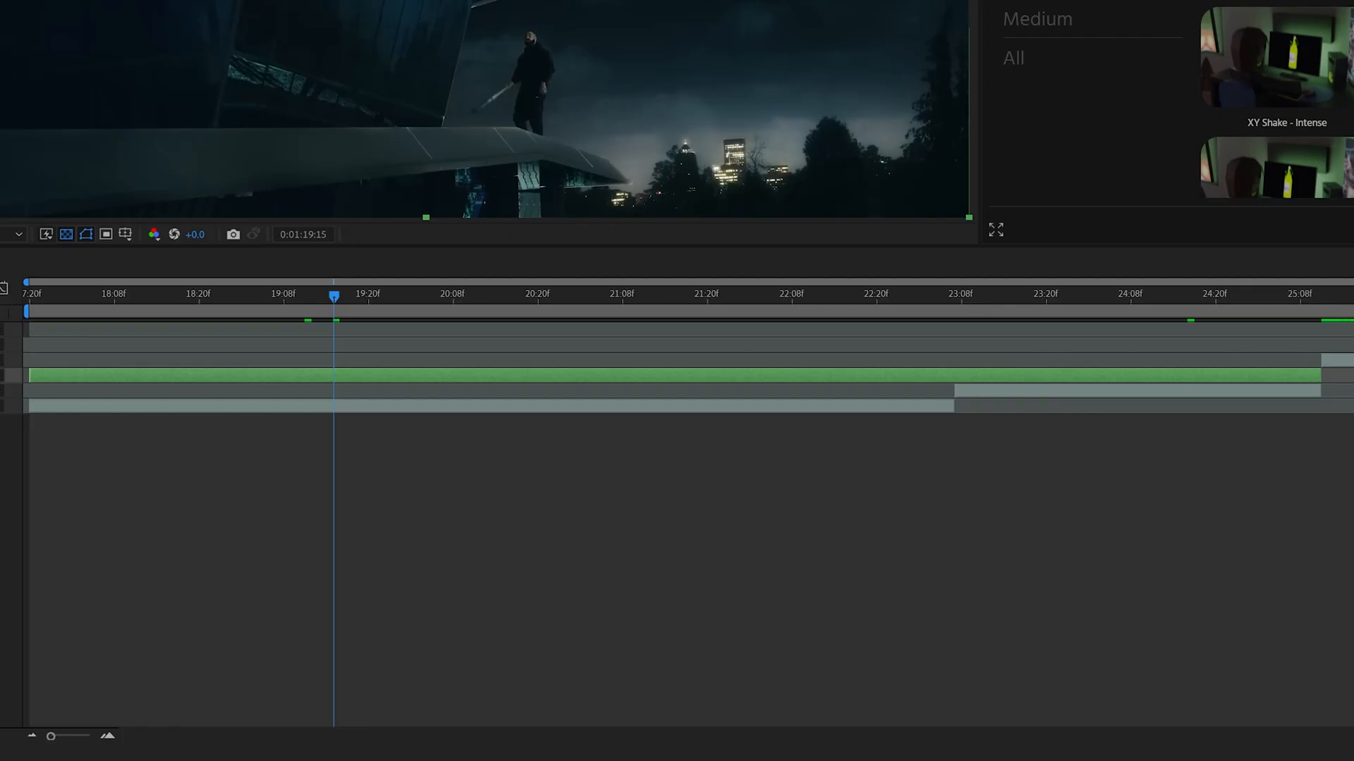
mouse_move(855, 378)
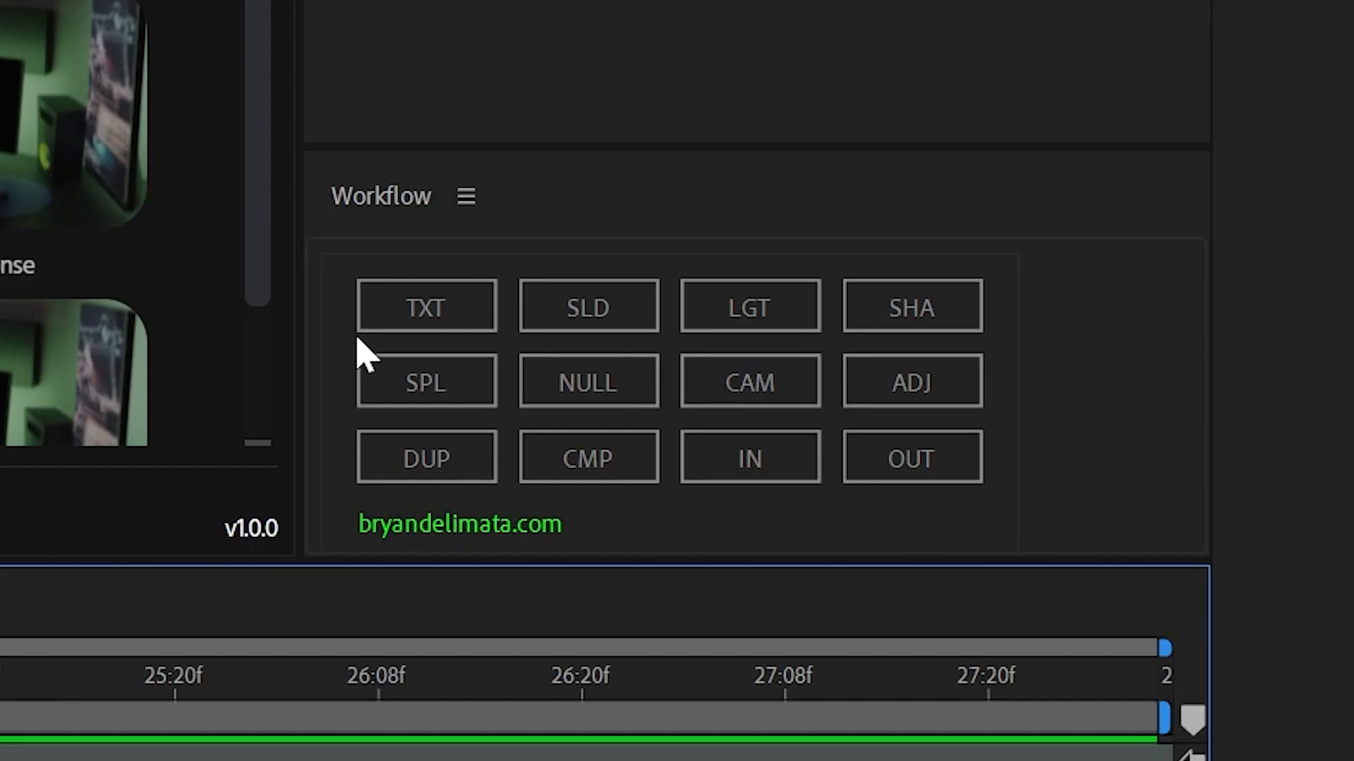
mouse_move(589, 305)
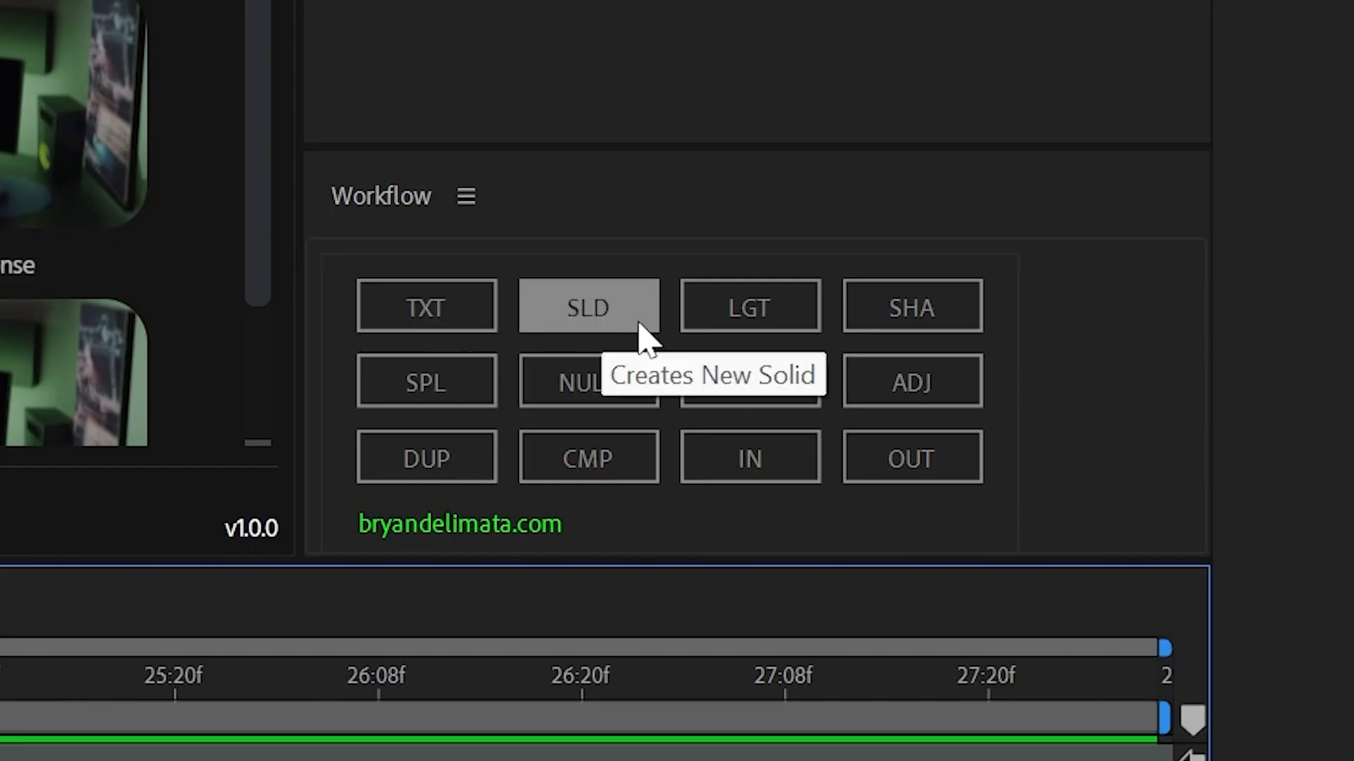
mouse_move(750, 401)
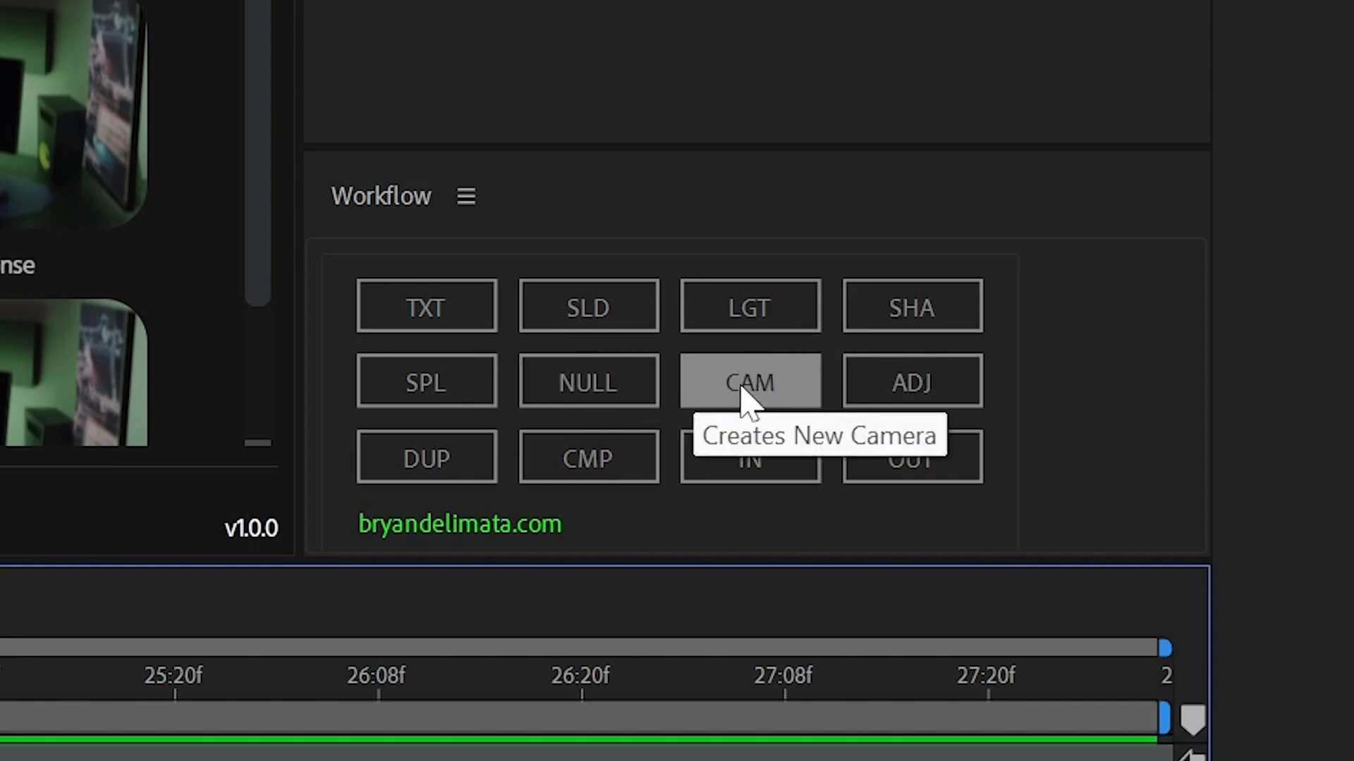
mouse_move(604, 426)
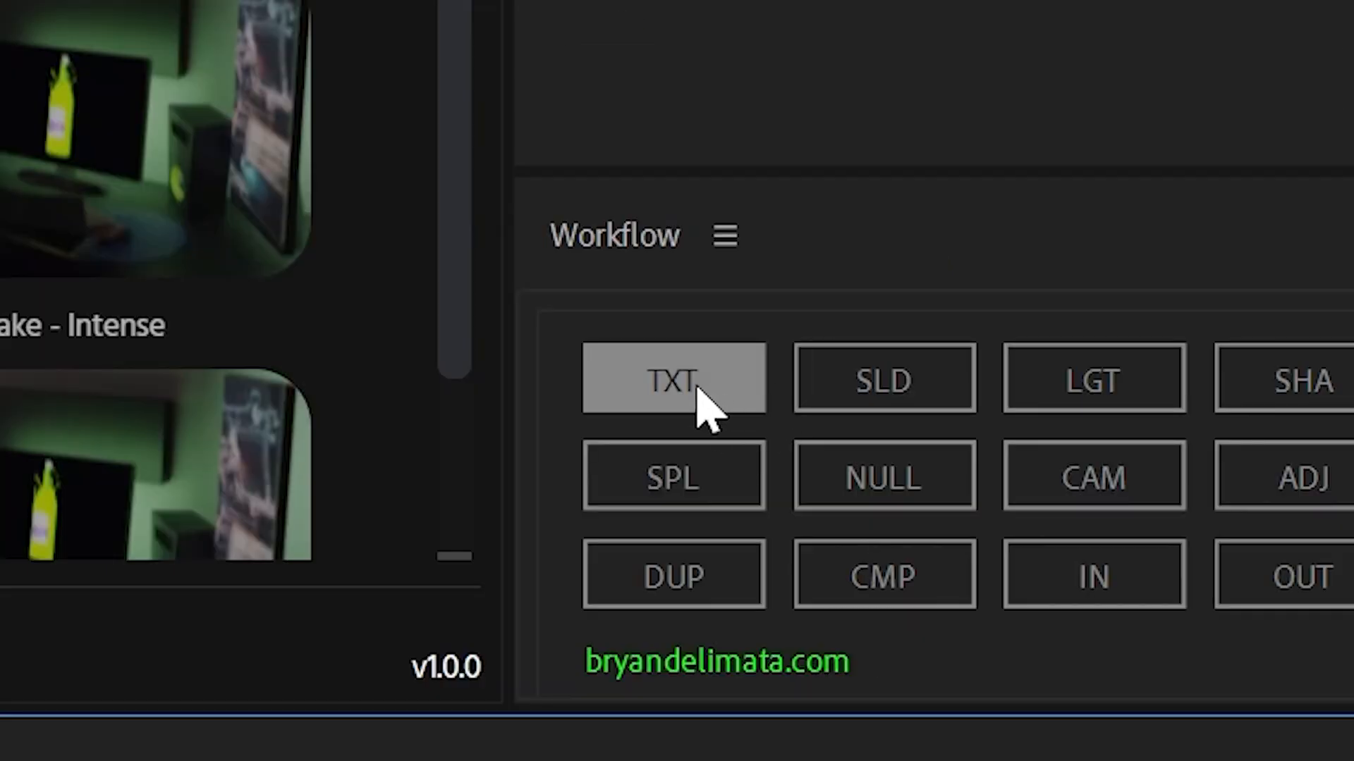
Add a new text layer with the Workflow panel's TXT button.
left_click(674, 378)
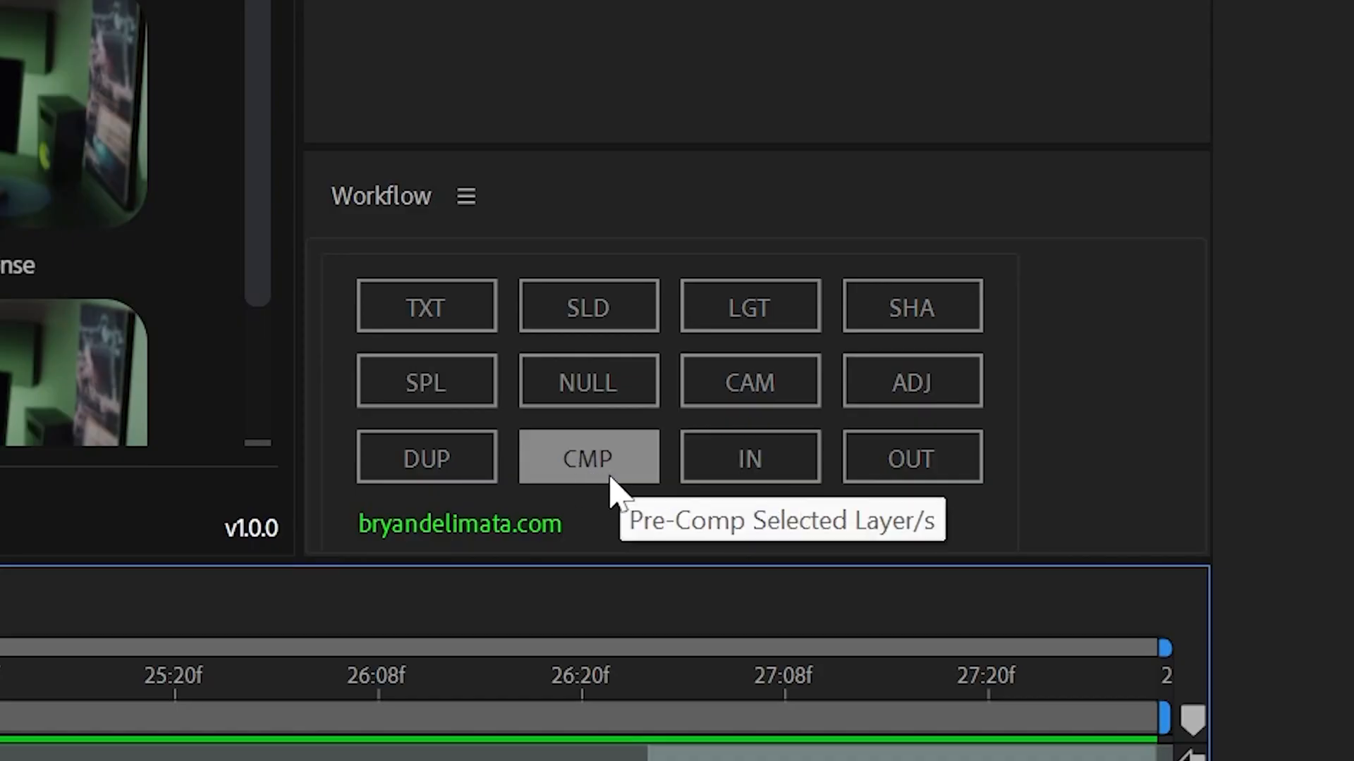
Pre-compose the selected clip layers into Pre-comp 1 via CMP and Pre-compose.
left_click(588, 457)
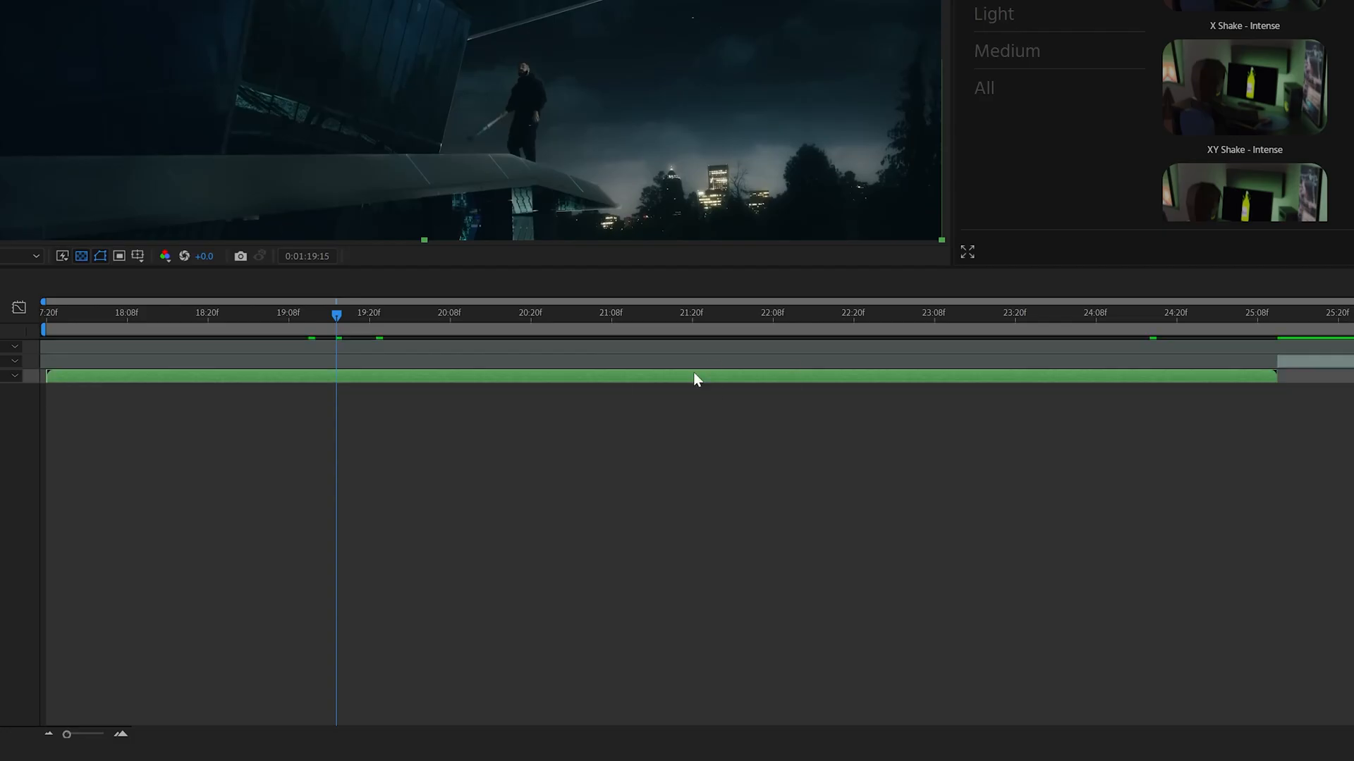
right_click(696, 380)
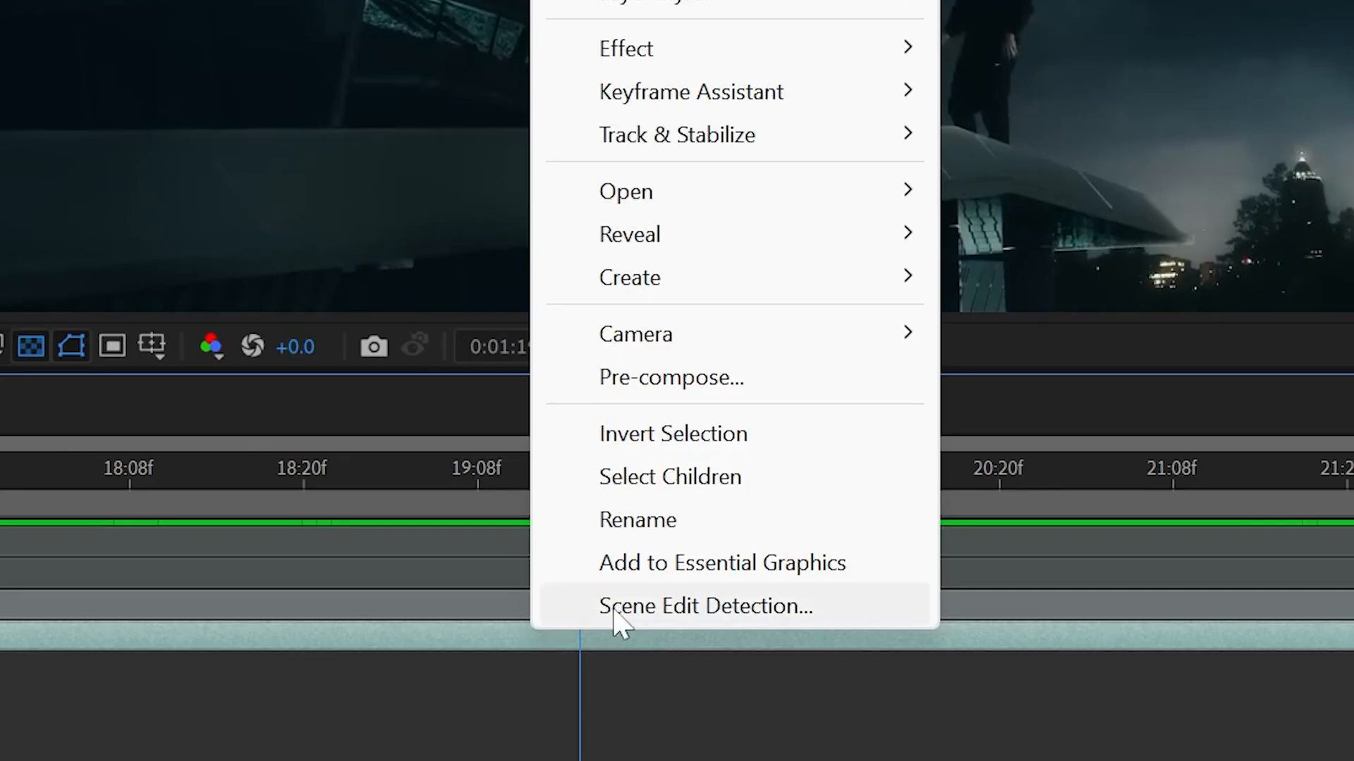
left_click(671, 377)
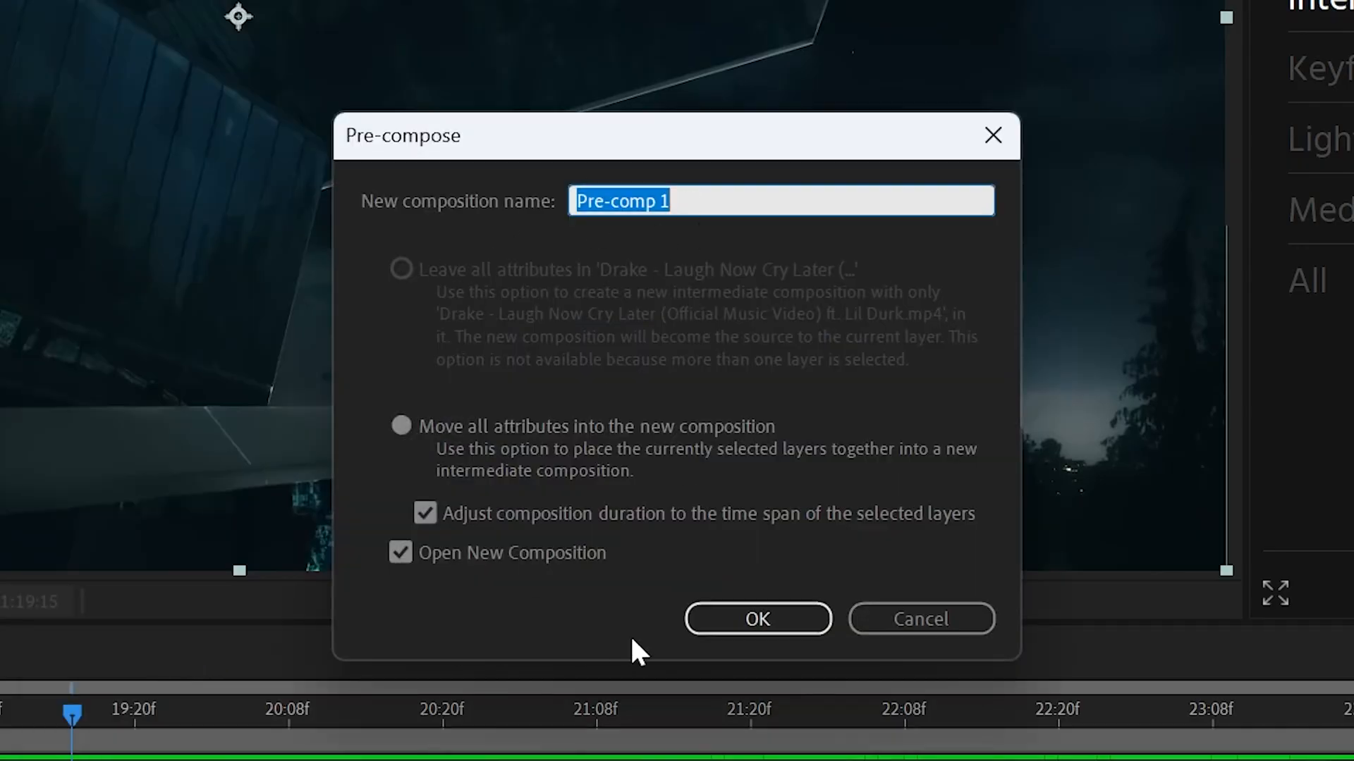
left_click(759, 618)
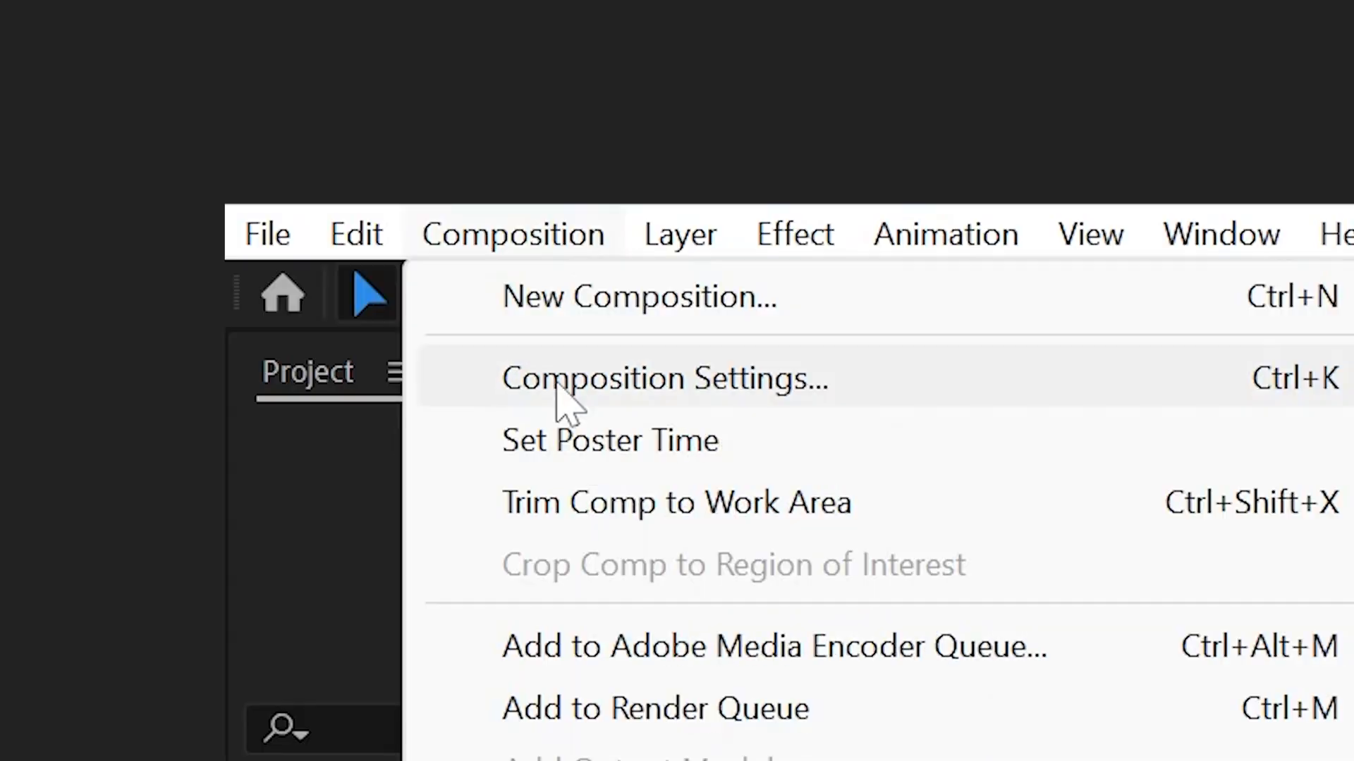
left_click(662, 378)
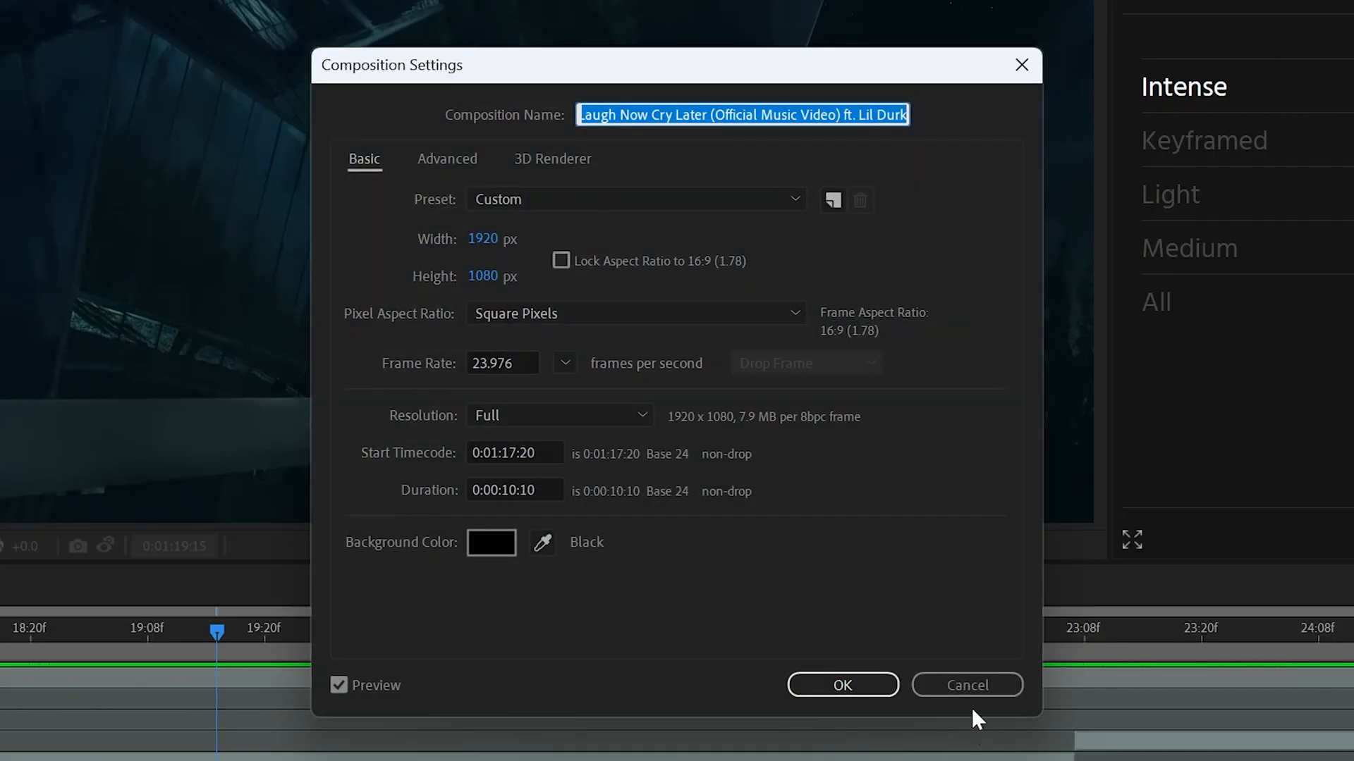
left_click(843, 684)
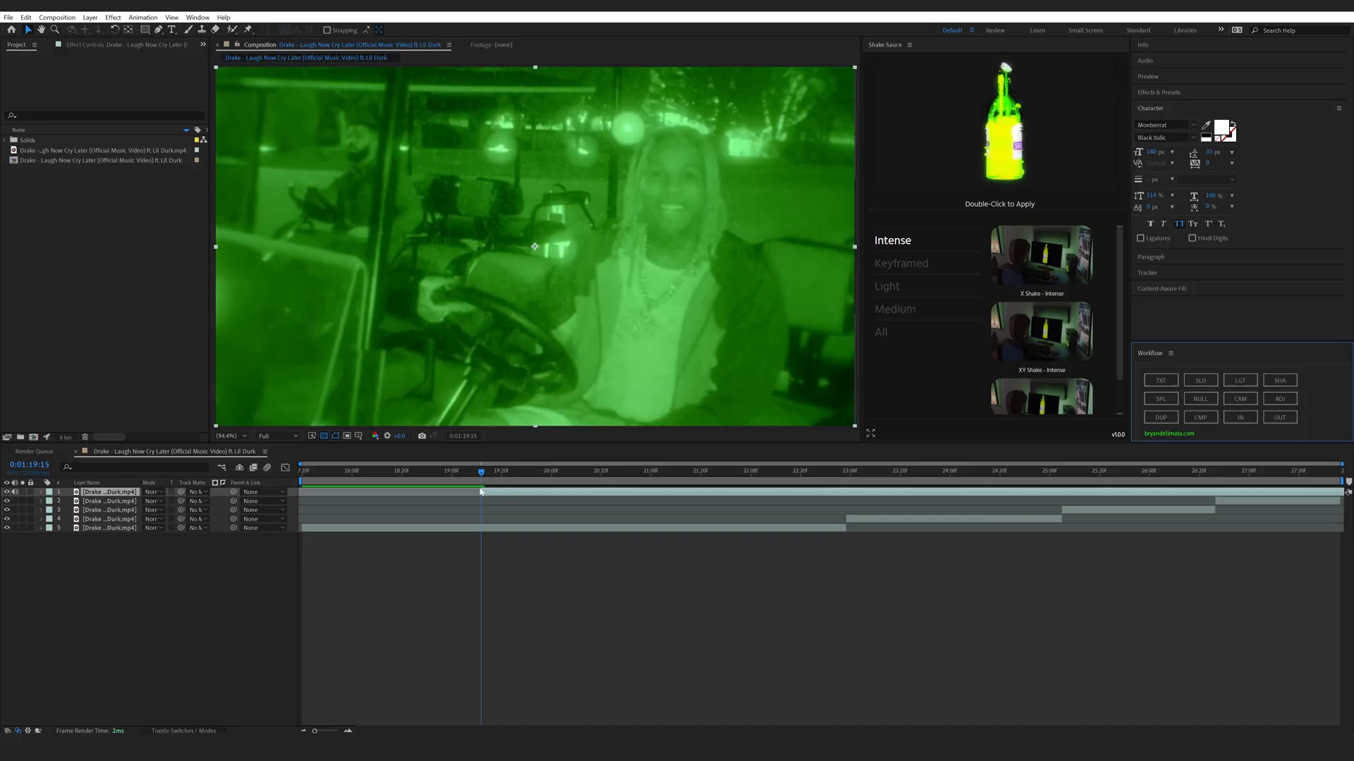